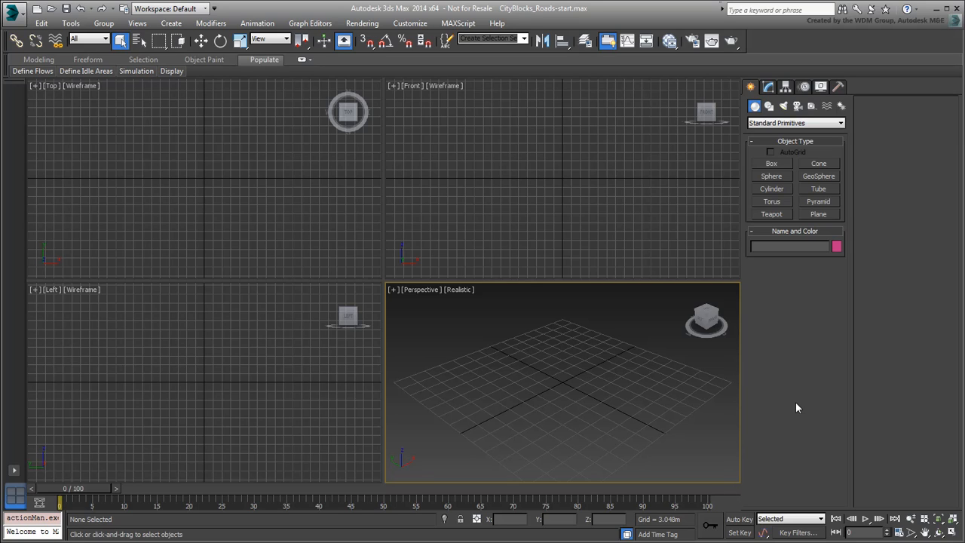
pyautogui.moveTo(243, 219)
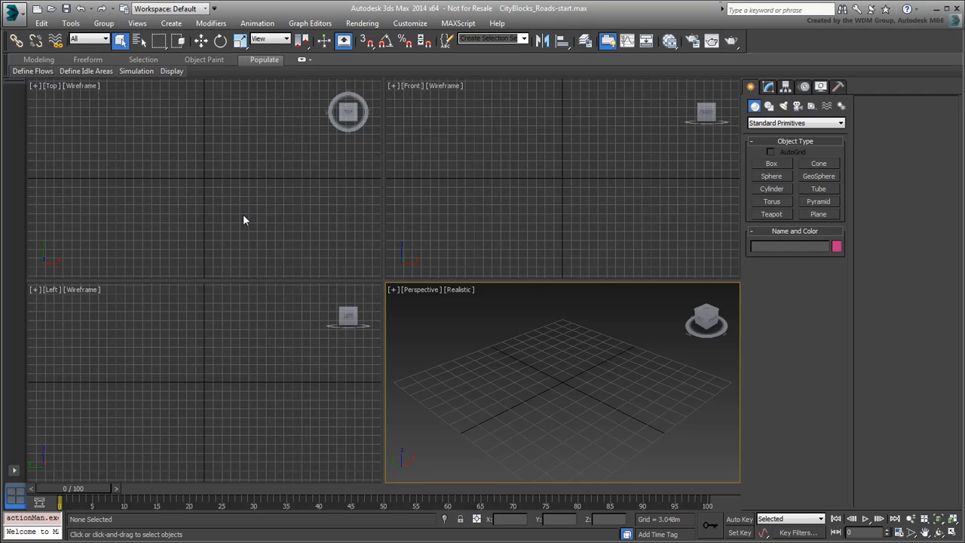
# Maximize the Top viewport with Alt+W so it fills the workspace.
pyautogui.press('alt+w')
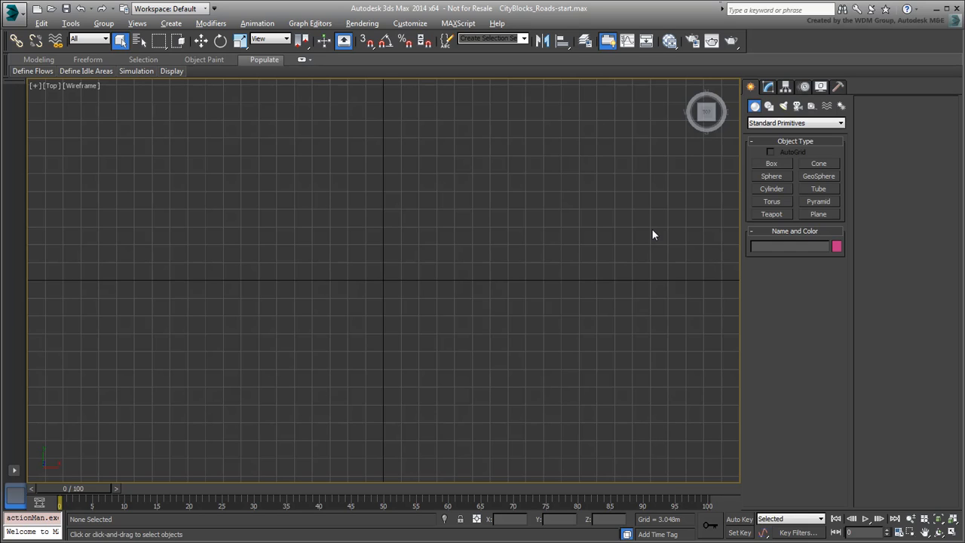
# Create a 300-unit Plane primitive in the Top view, centred on 0,0,0.
pyautogui.click(818, 214)
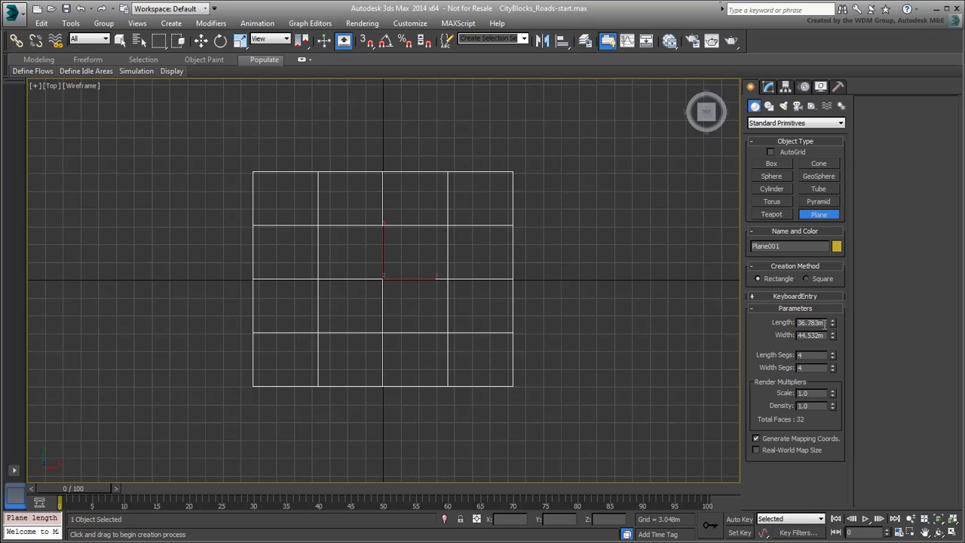
pyautogui.write('300')
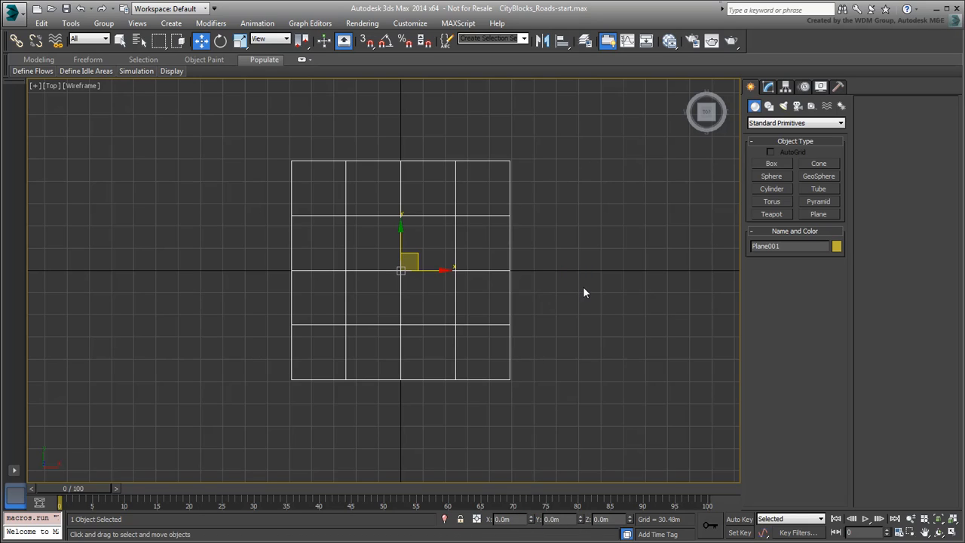
pyautogui.moveTo(650, 91)
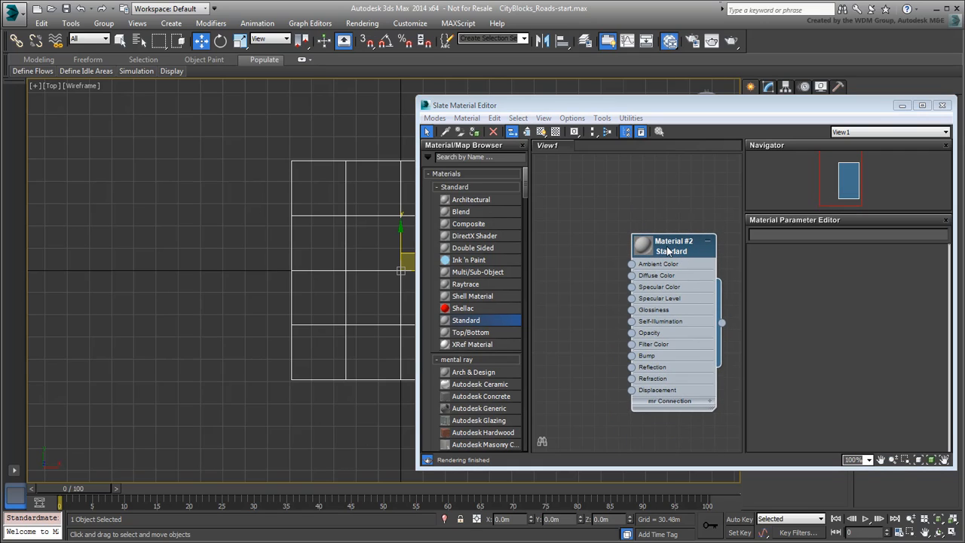
# Add a Standard material and start a Bitmap map on its Diffuse Color.
pyautogui.click(671, 245)
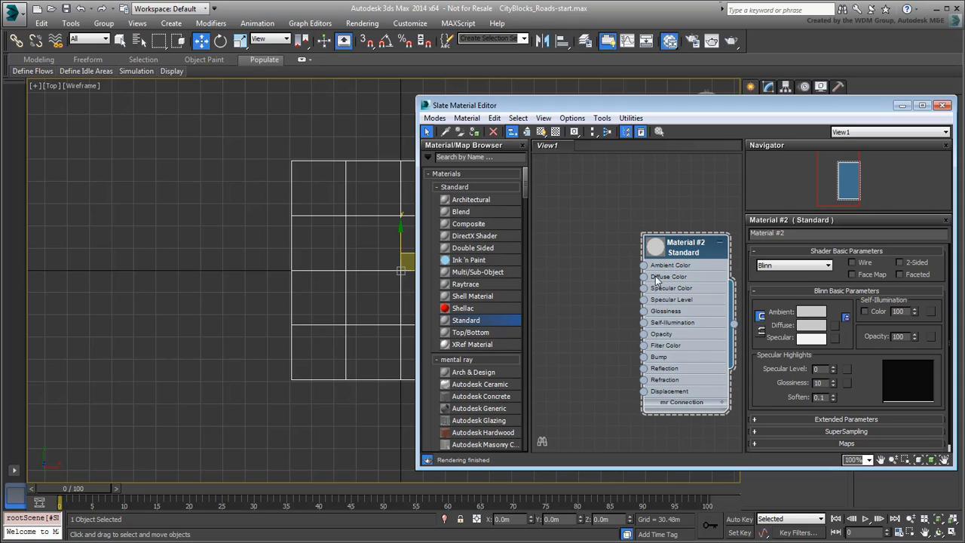
pyautogui.moveTo(642, 276); pyautogui.dragTo(585, 248)
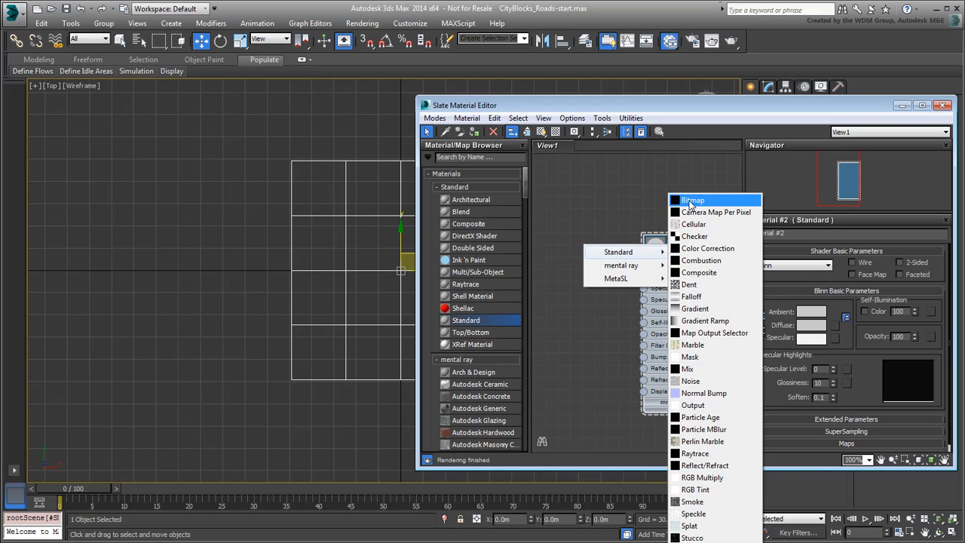
pyautogui.click(692, 199)
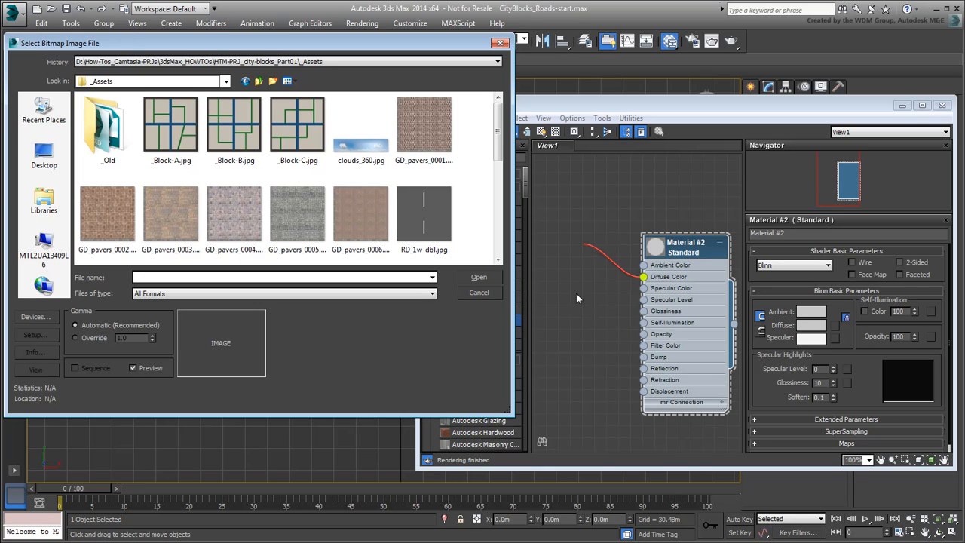
# Pick _Block-A.jpg and open it as Material #2's diffuse bitmap.
pyautogui.click(170, 125)
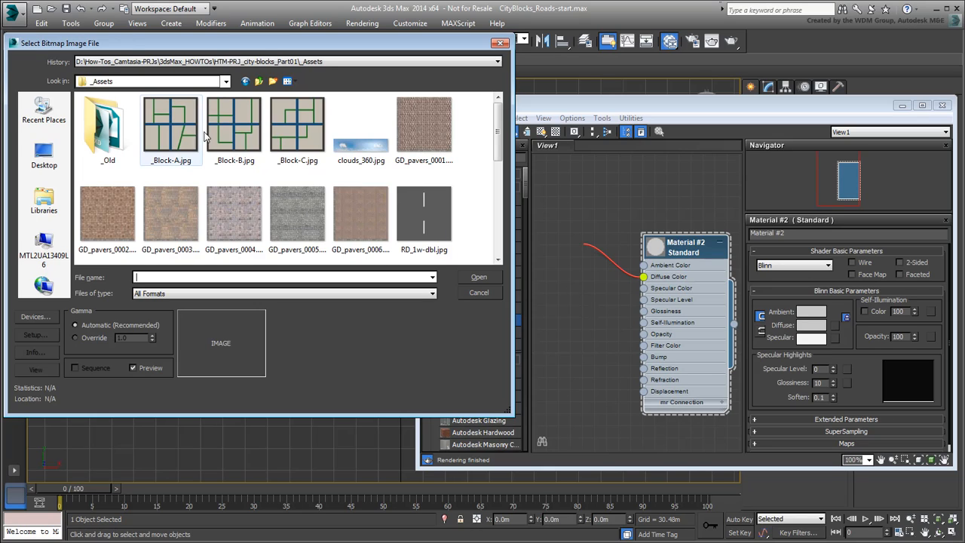
pyautogui.click(170, 124)
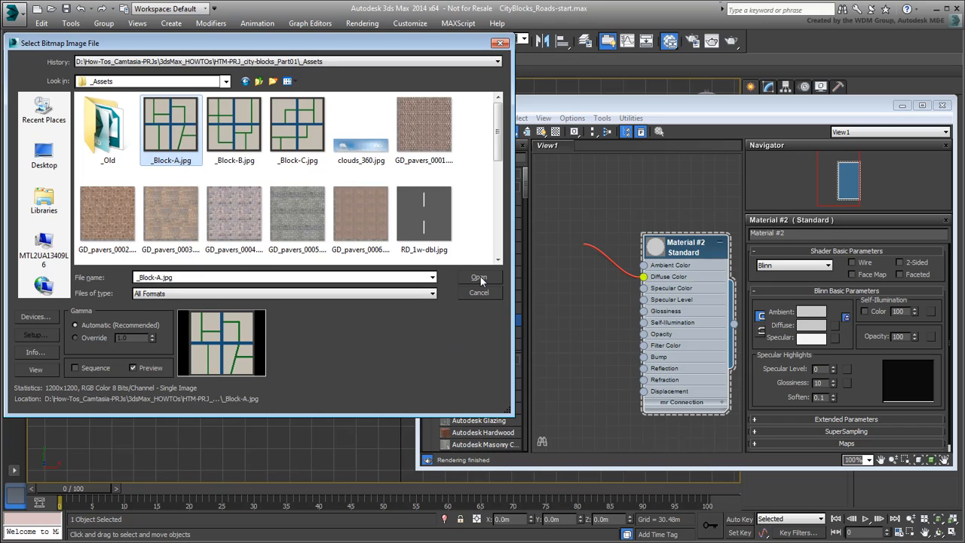
pyautogui.click(479, 277)
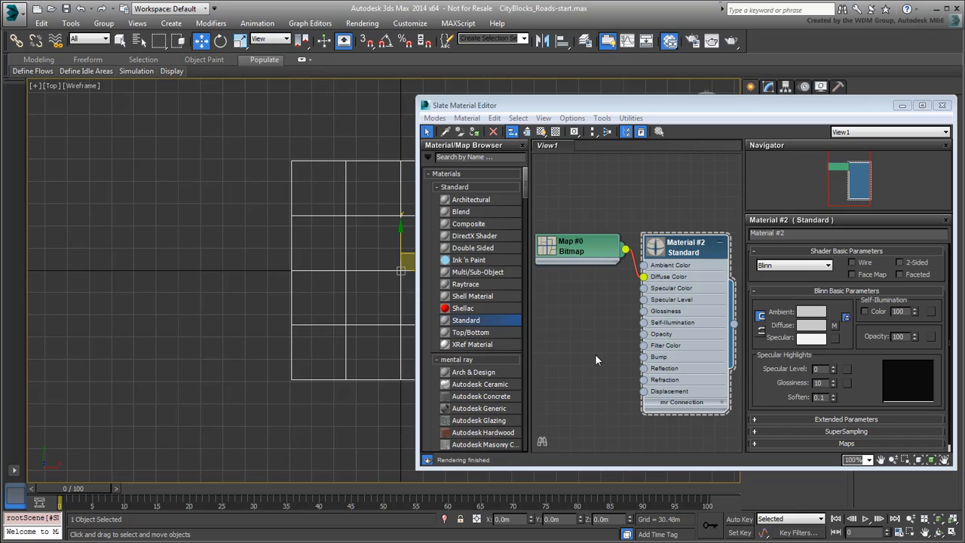
pyautogui.moveTo(596, 360)
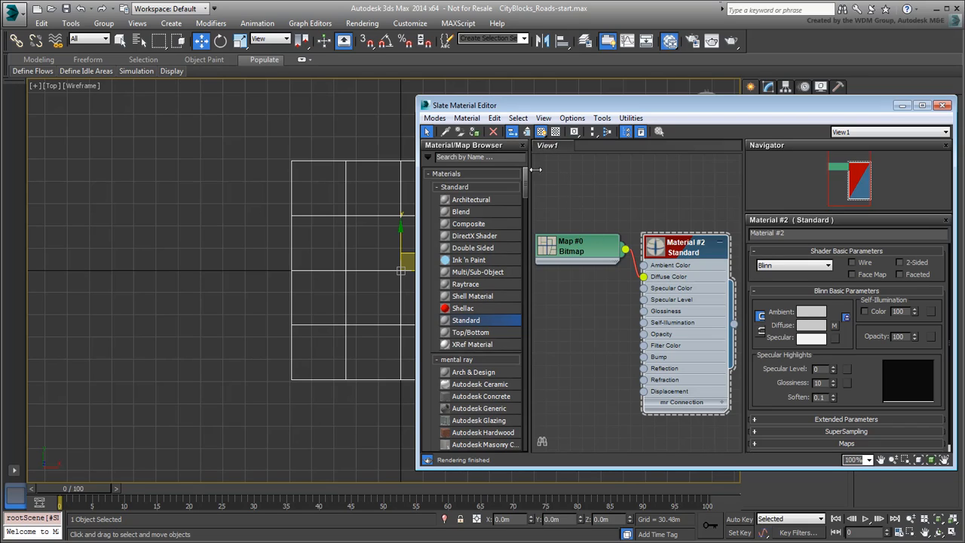
pyautogui.moveTo(625, 200)
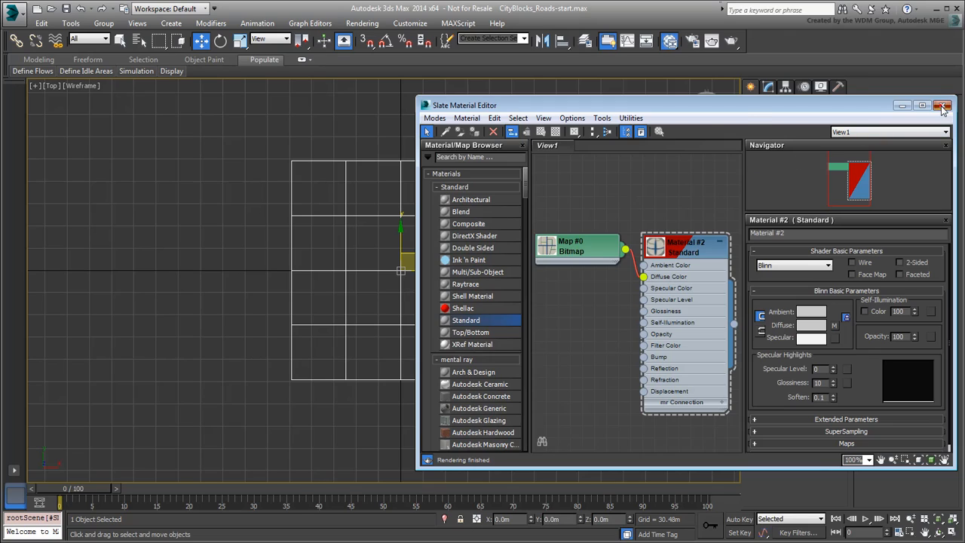
# Shade the textured plane without grid, set segments to 1, and copy it rightward.
pyautogui.click(942, 105)
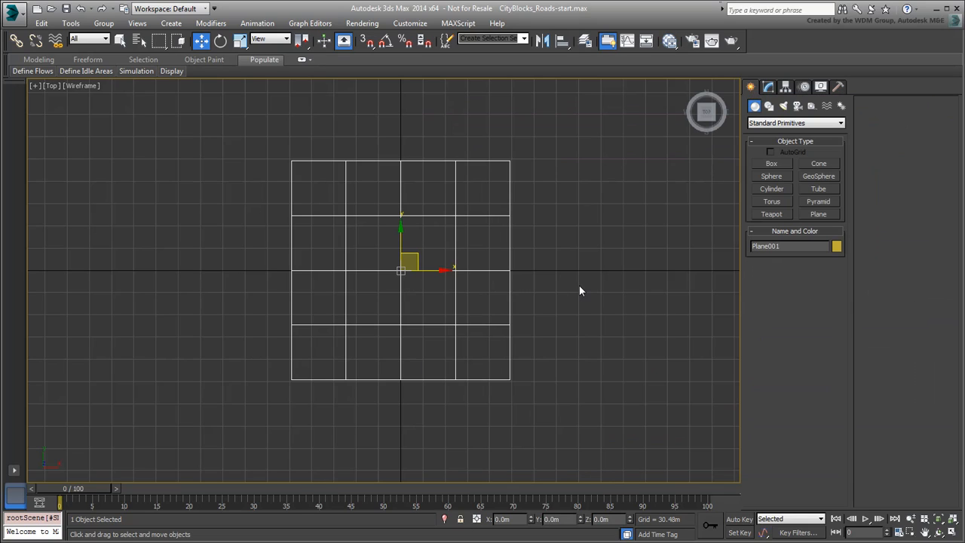
pyautogui.press('F3')
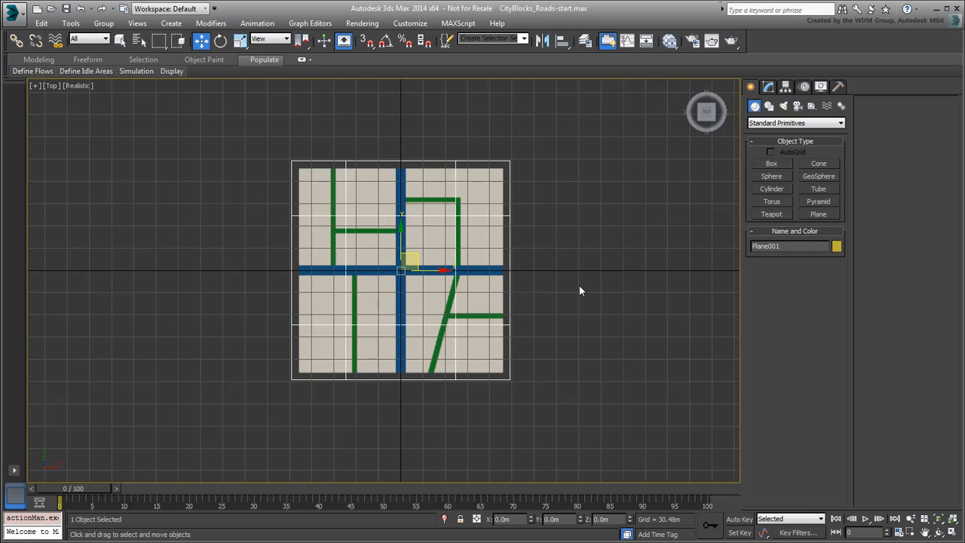
pyautogui.press('g')
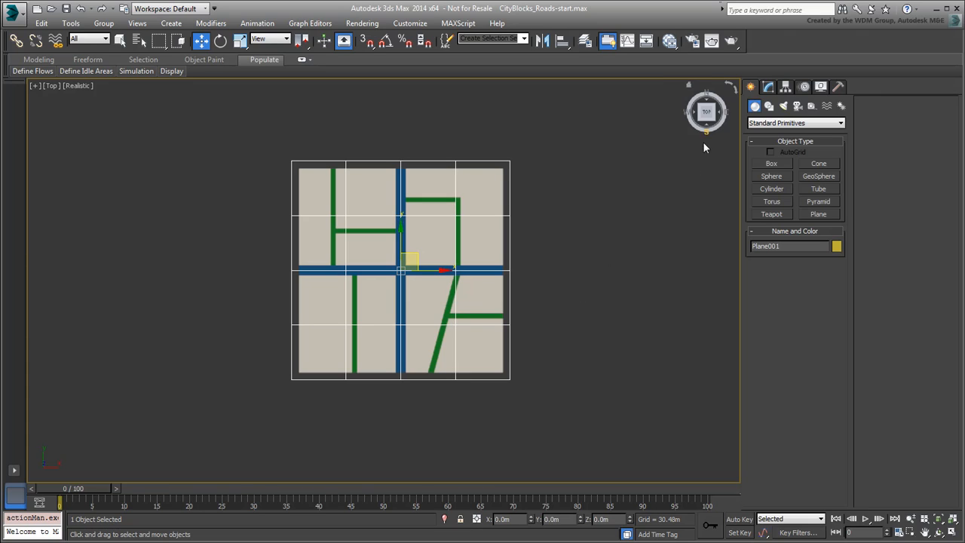
pyautogui.click(768, 86)
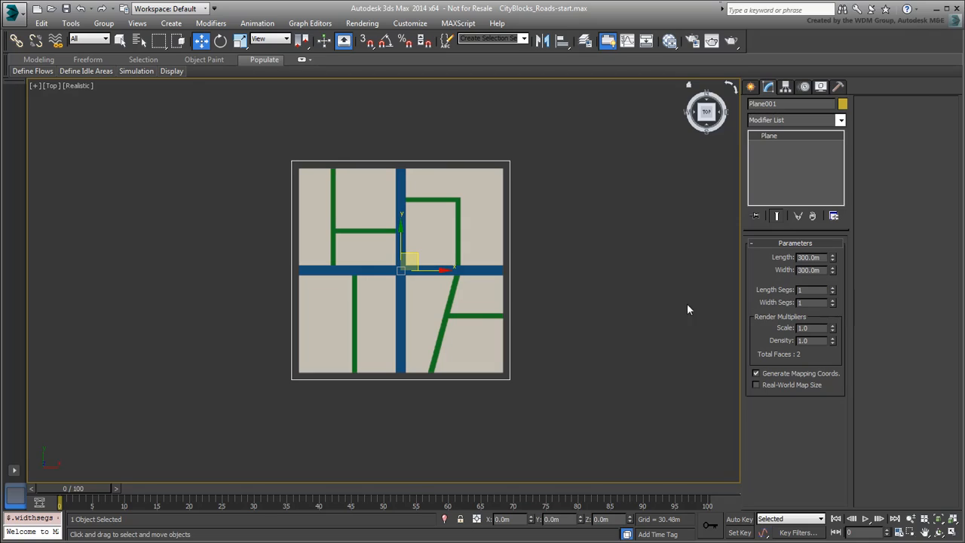
pyautogui.moveTo(578, 311)
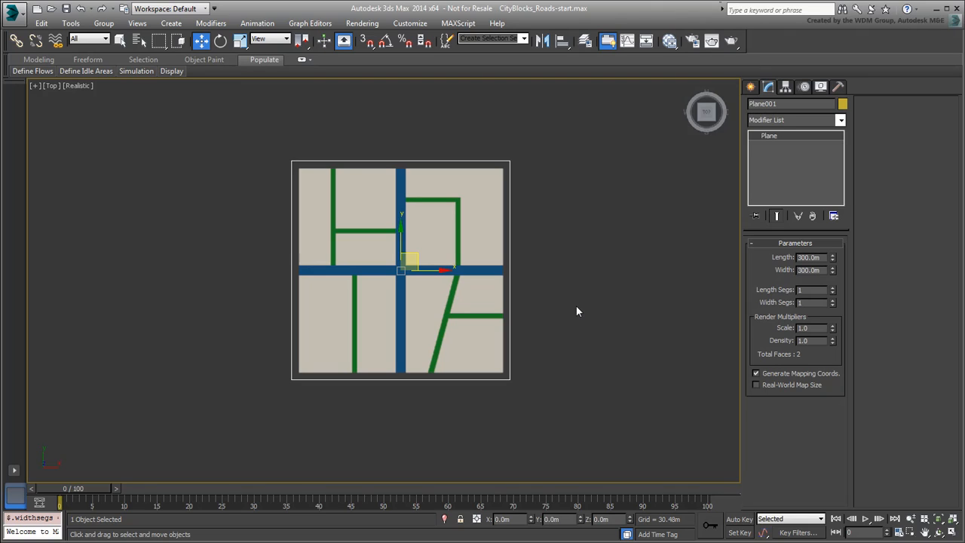
pyautogui.moveTo(579, 310)
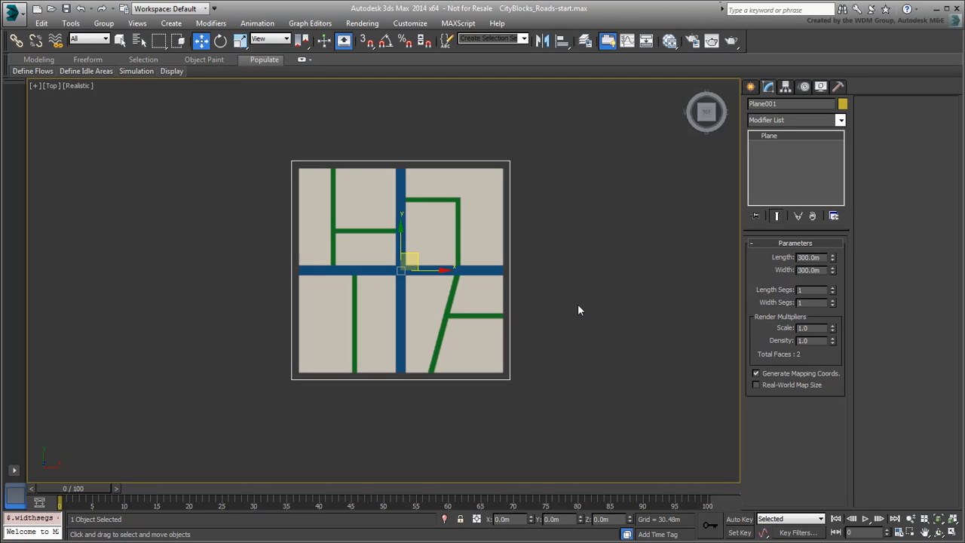
pyautogui.moveTo(580, 310); pyautogui.dragTo(479, 282)
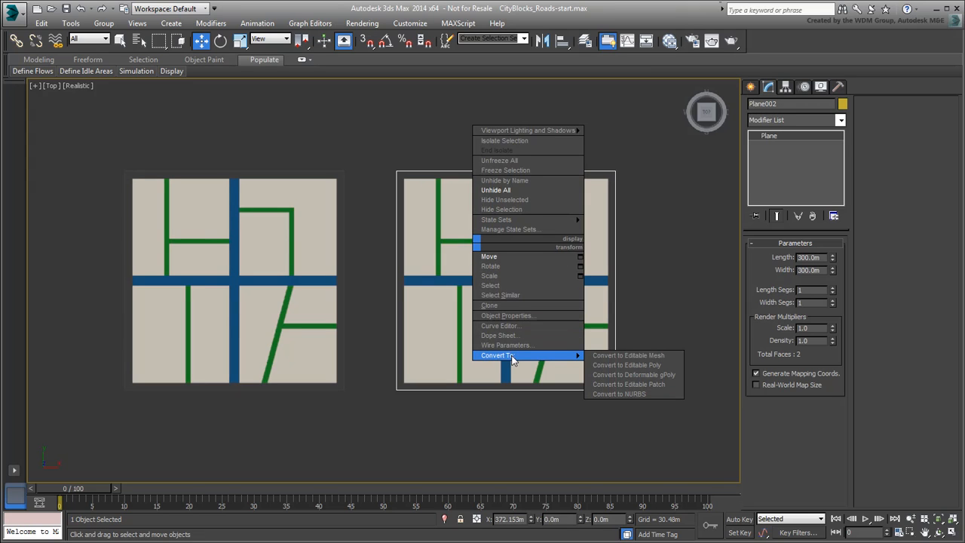
# Convert the copied plane, Plane002, to an Editable Poly.
pyautogui.click(627, 365)
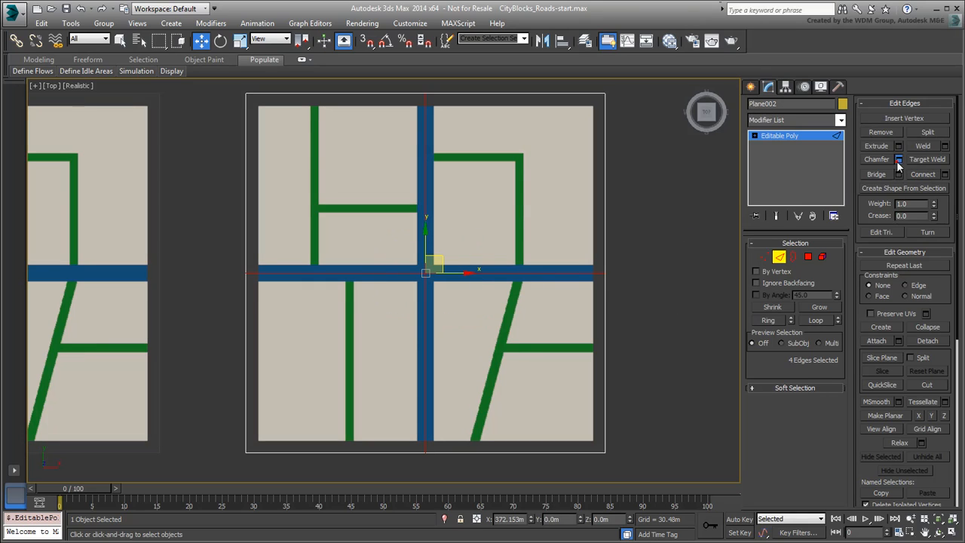
# Chamfer Plane002's road edges to road width and select crossing edges with Preserve UVs.
pyautogui.click(898, 159)
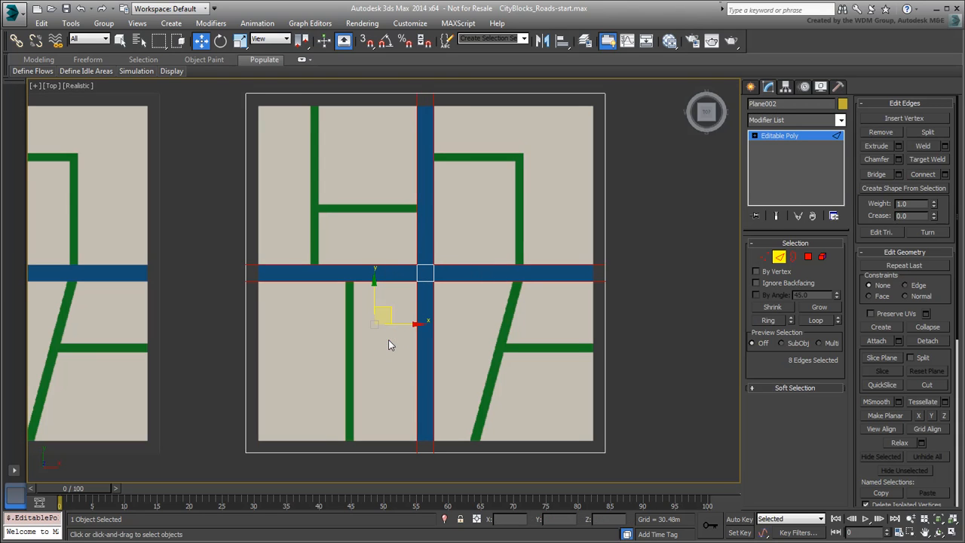
pyautogui.moveTo(422, 272); pyautogui.dragTo(433, 282)
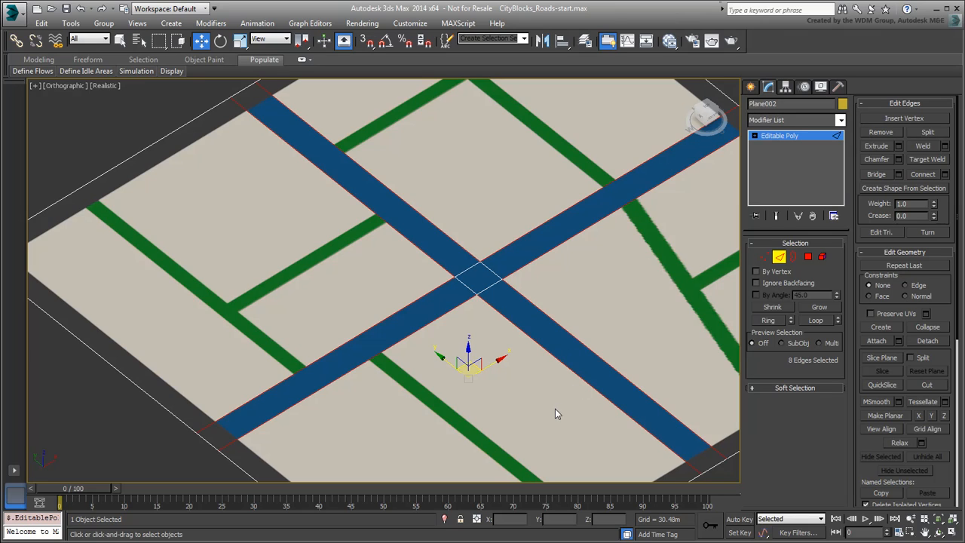
pyautogui.click(392, 313)
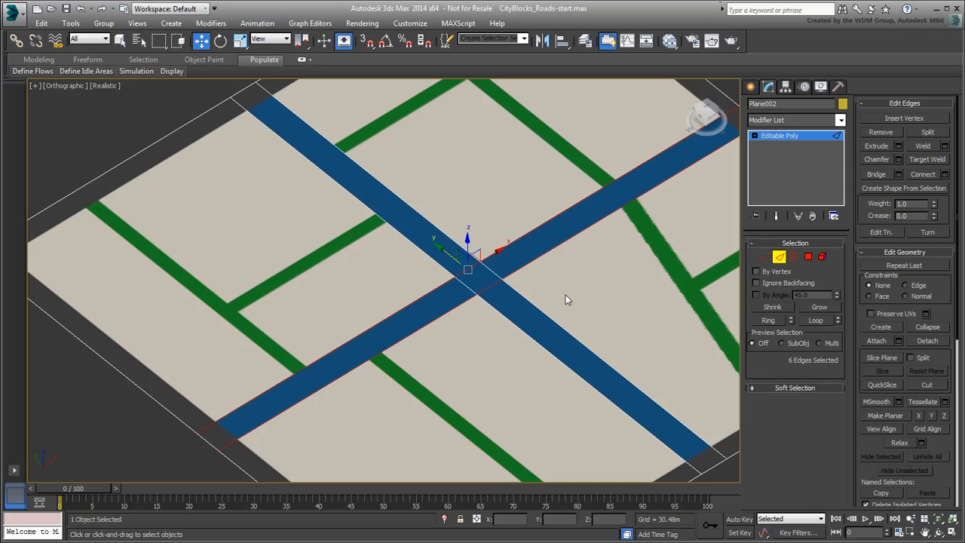
pyautogui.moveTo(784, 293)
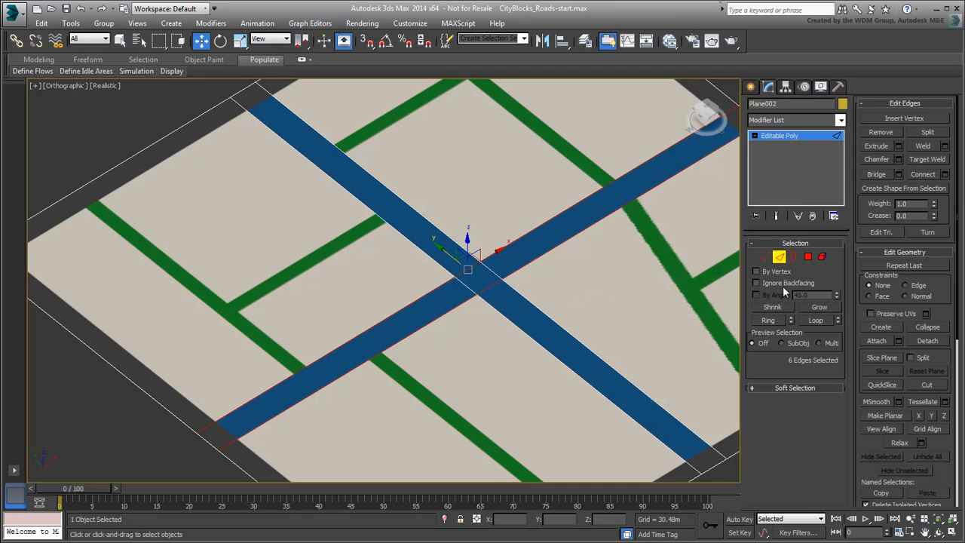
pyautogui.click(871, 313)
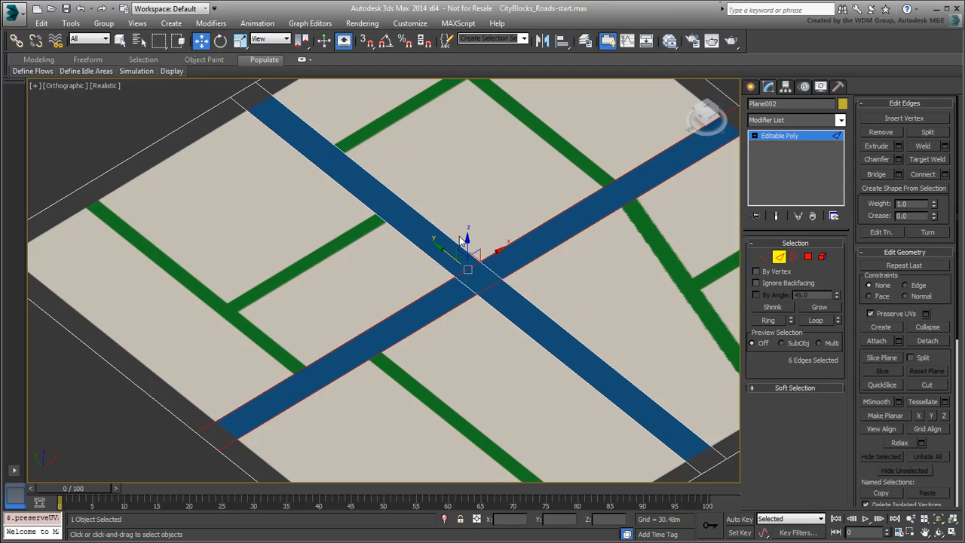
pyautogui.moveTo(452, 256); pyautogui.dragTo(445, 260)
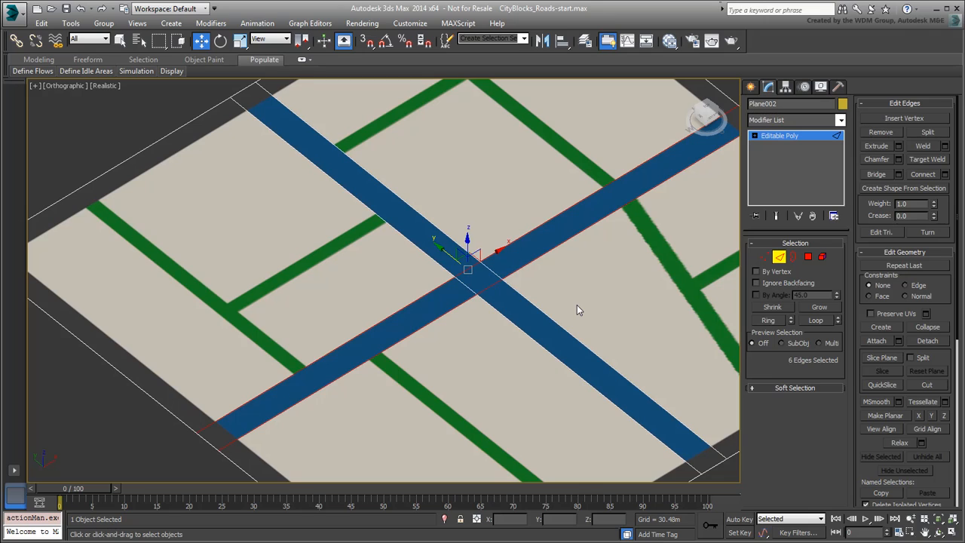
# Inset a city block polygon of Plane002 inward at Polygon level.
pyautogui.click(808, 257)
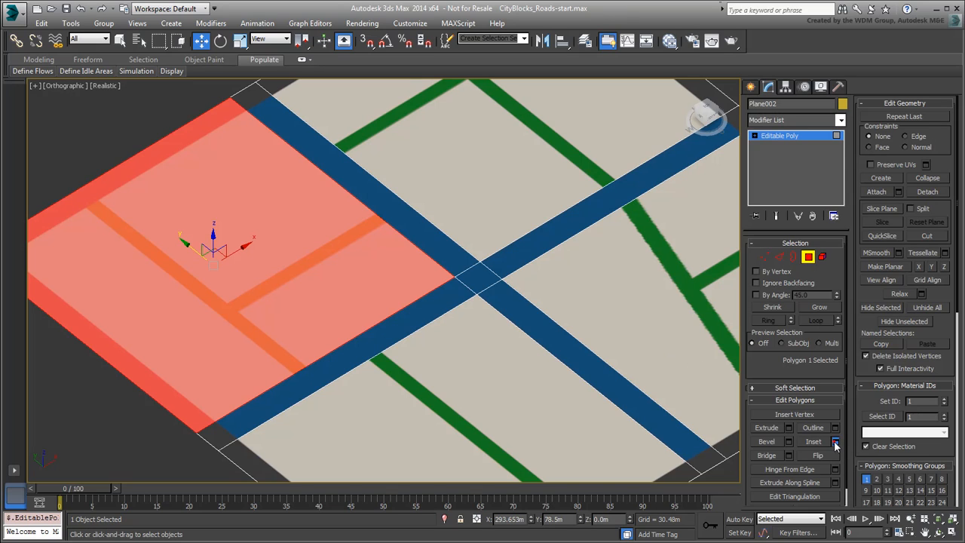
pyautogui.click(835, 441)
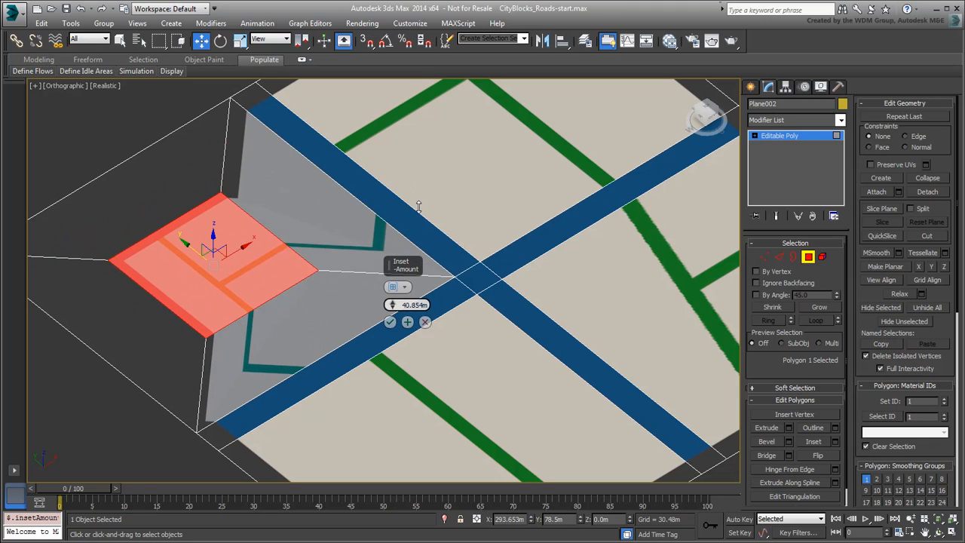
pyautogui.moveTo(418, 207); pyautogui.dragTo(430, 324)
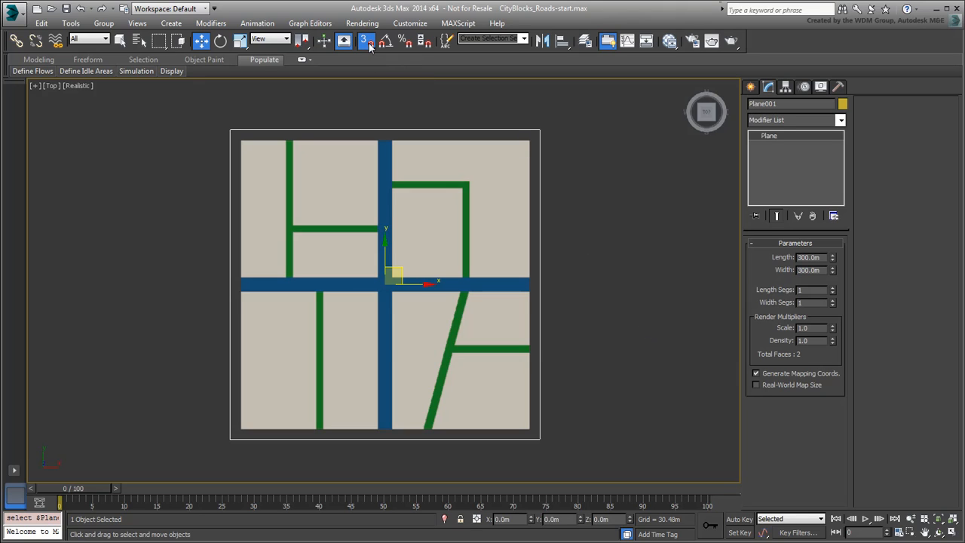
# Check Endpoint and Midpoint in Grid and Snap Settings, then close the dialog.
pyautogui.click(367, 40)
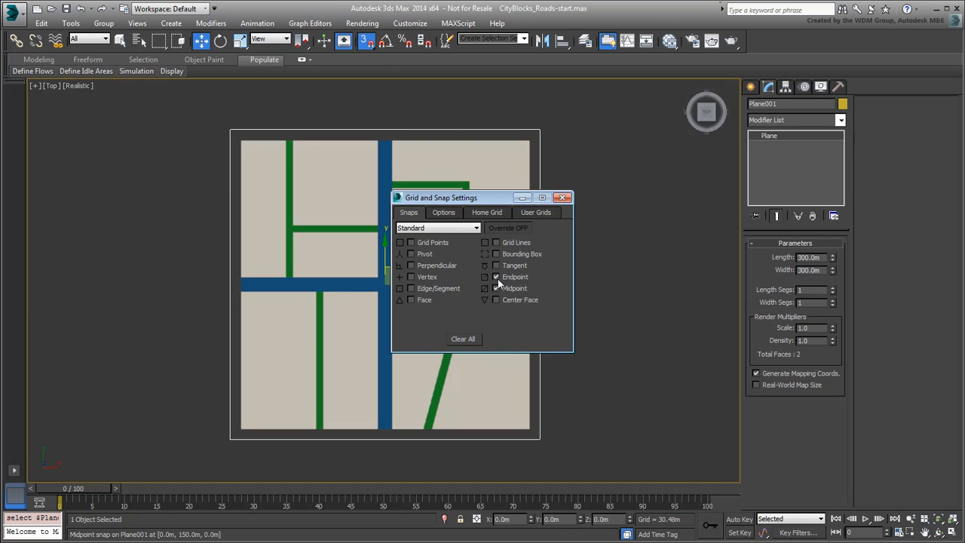
pyautogui.click(496, 277)
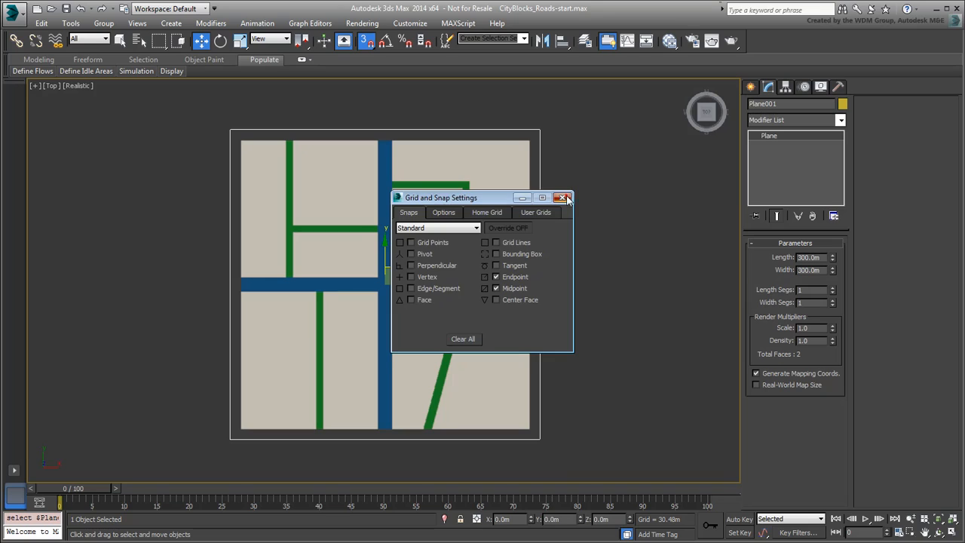
pyautogui.click(562, 198)
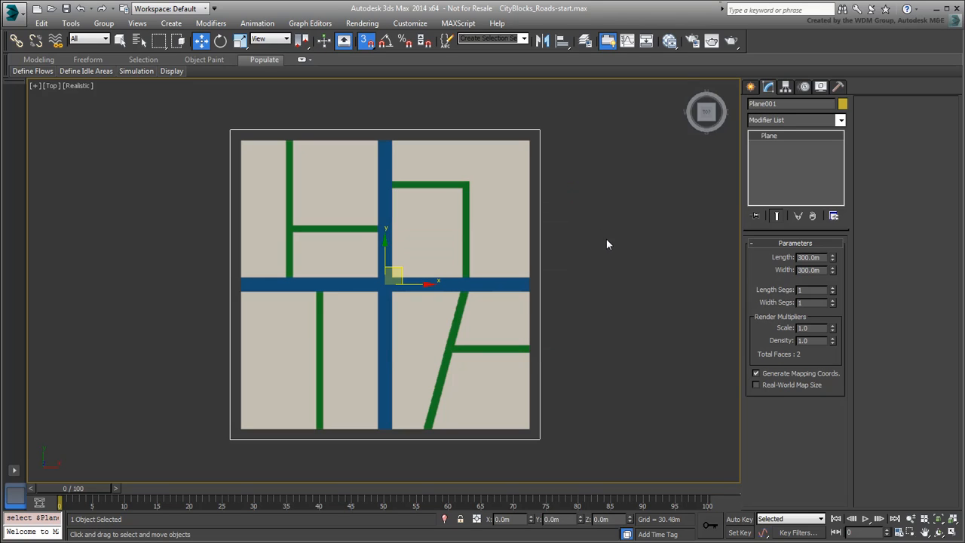
# Snap-draw Line001 along the block border and the crossing road centre lines.
pyautogui.click(768, 106)
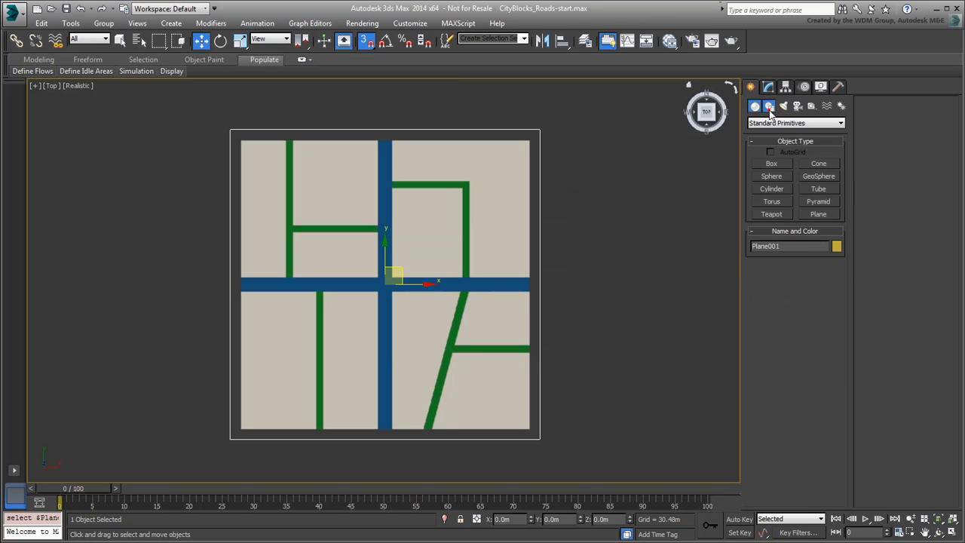
pyautogui.click(768, 105)
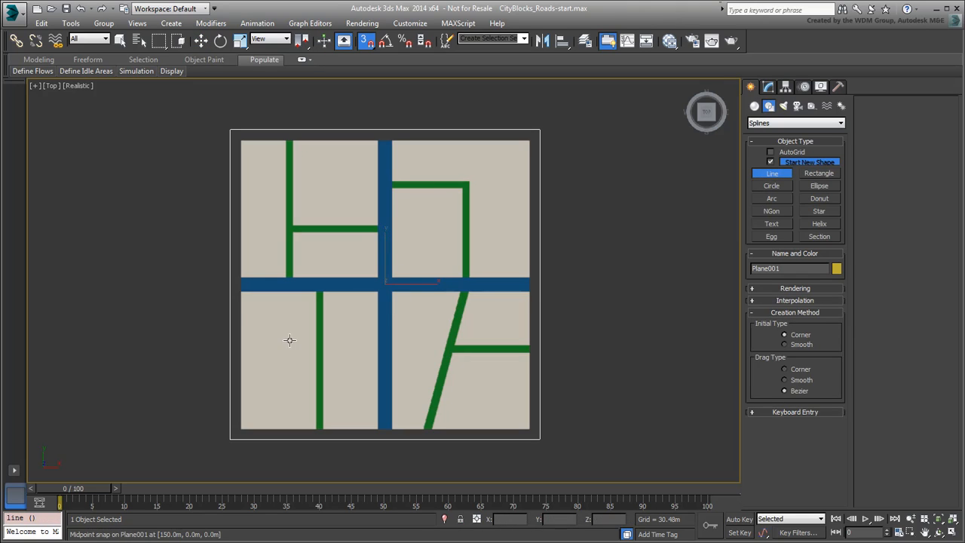
pyautogui.click(230, 437)
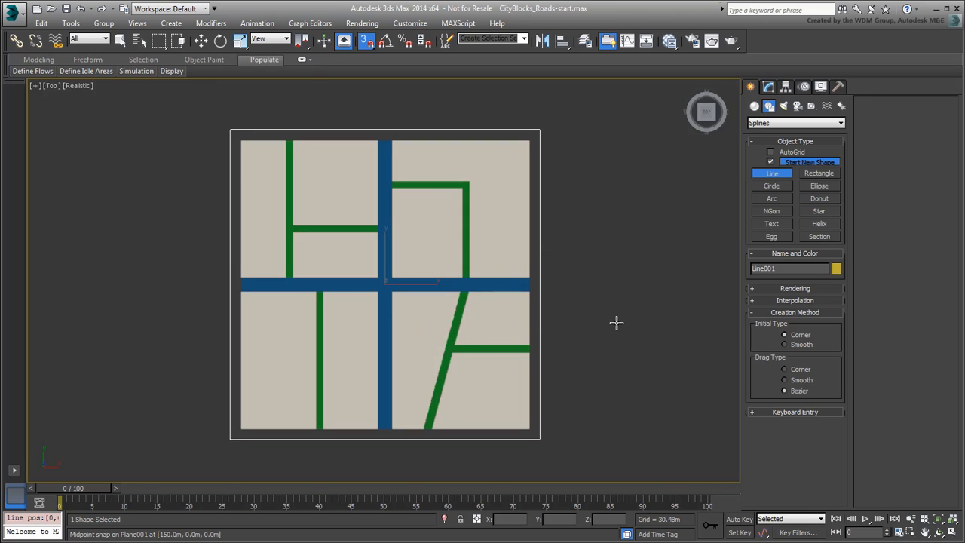
pyautogui.moveTo(620, 323)
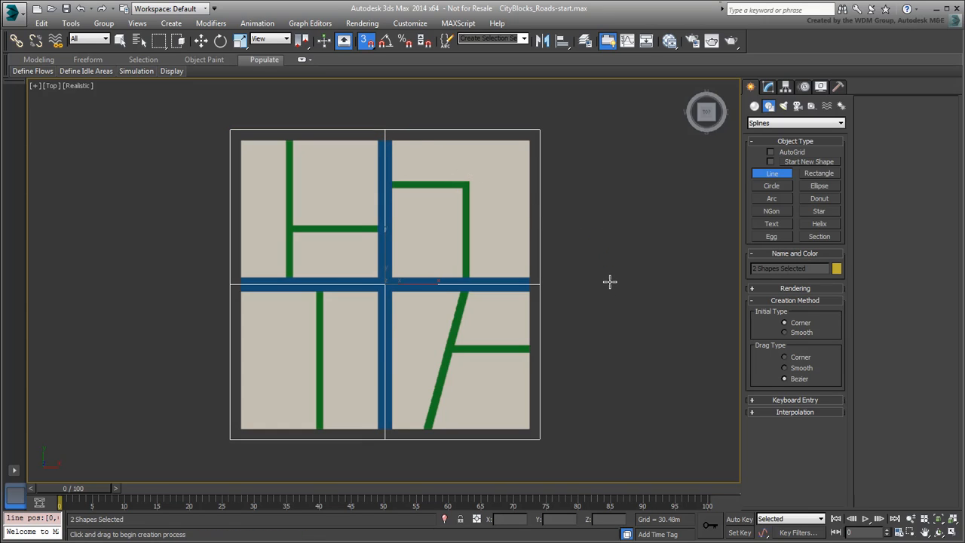
pyautogui.press('s')
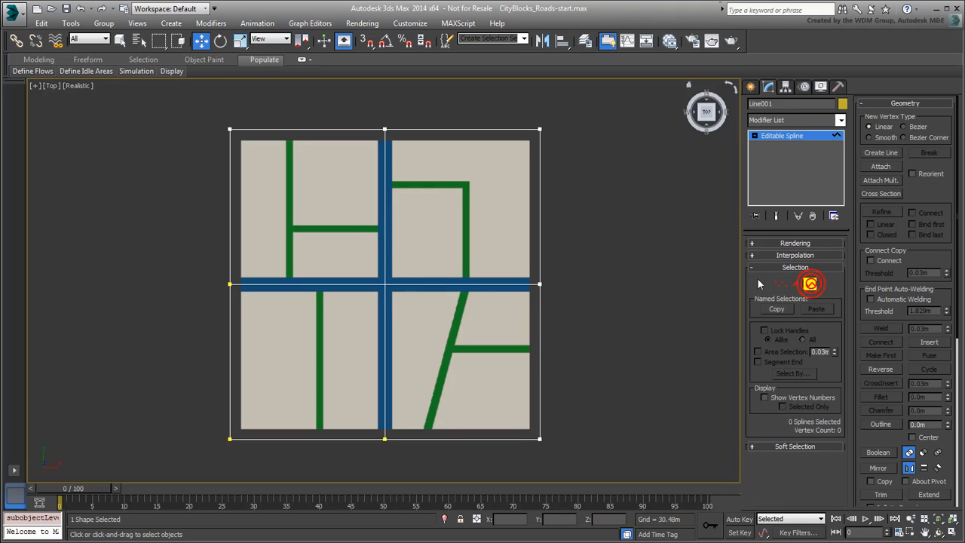
pyautogui.moveTo(603, 207)
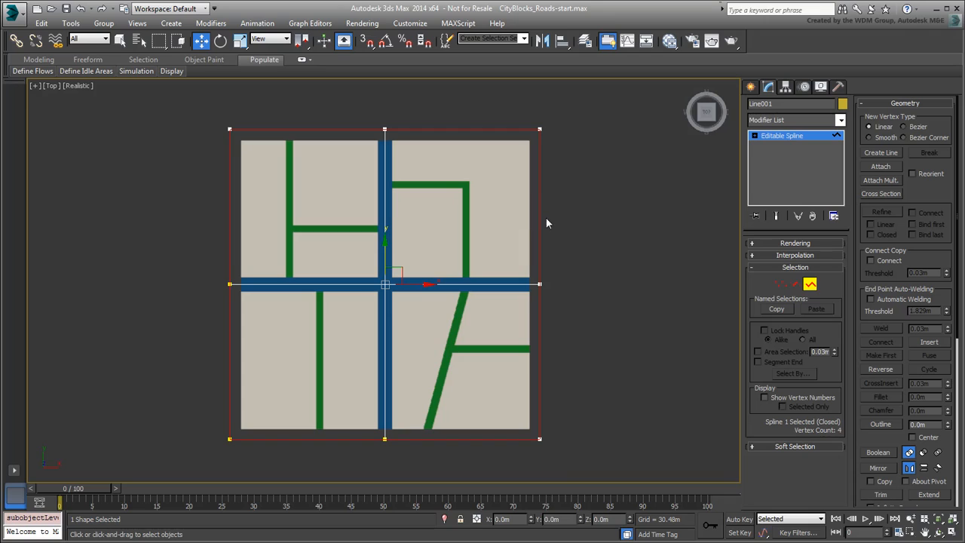
pyautogui.moveTo(943, 426)
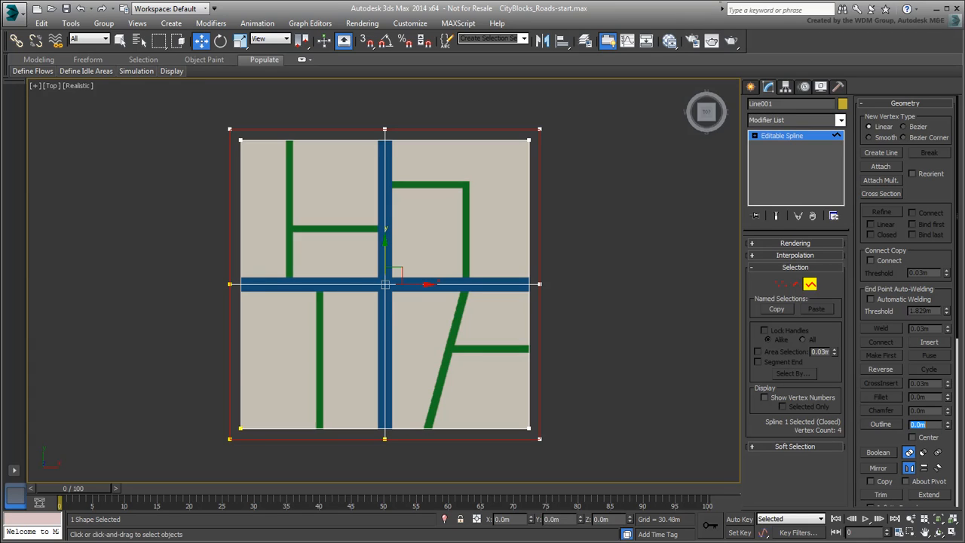
pyautogui.moveTo(551, 243)
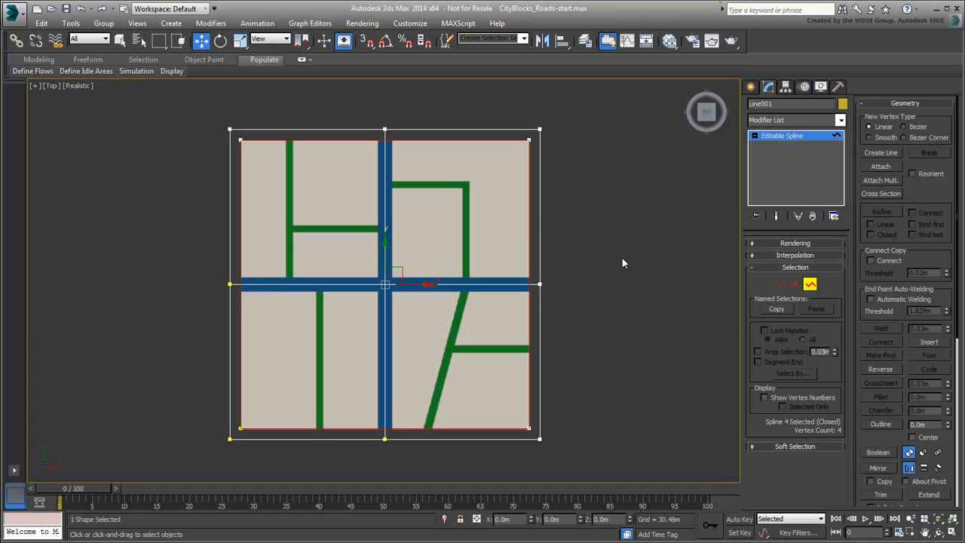
# Deselect the border spline and select the horizontal crossing road centre lines.
pyautogui.click(433, 324)
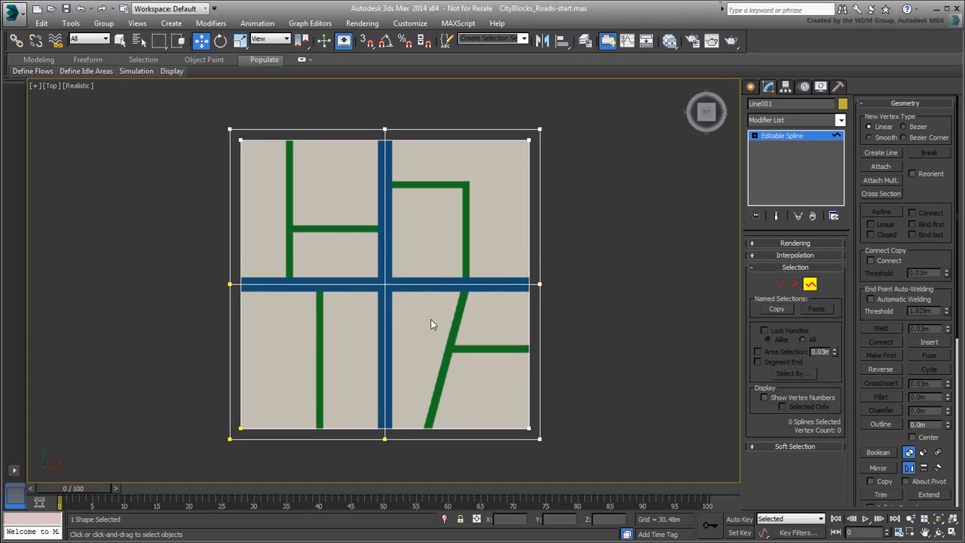
pyautogui.click(384, 284)
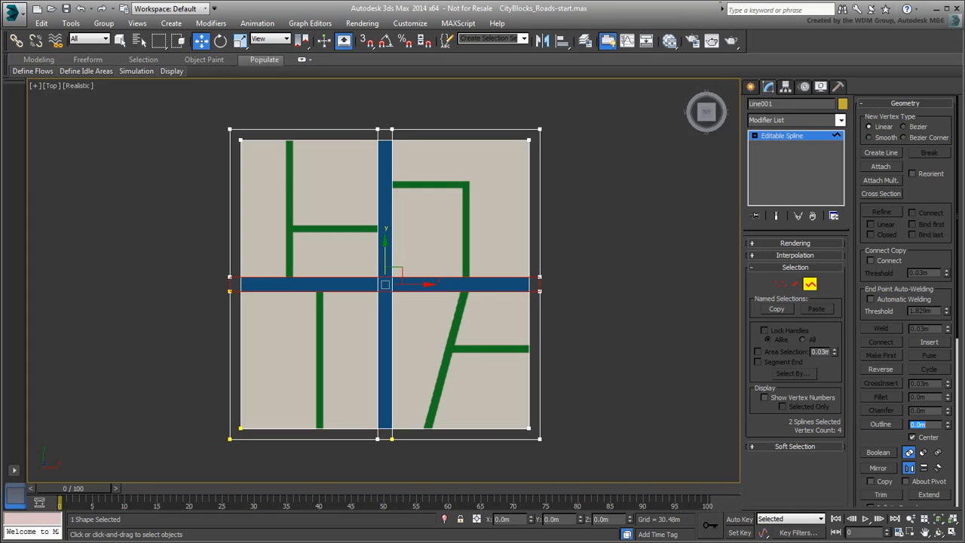
pyautogui.moveTo(646, 331)
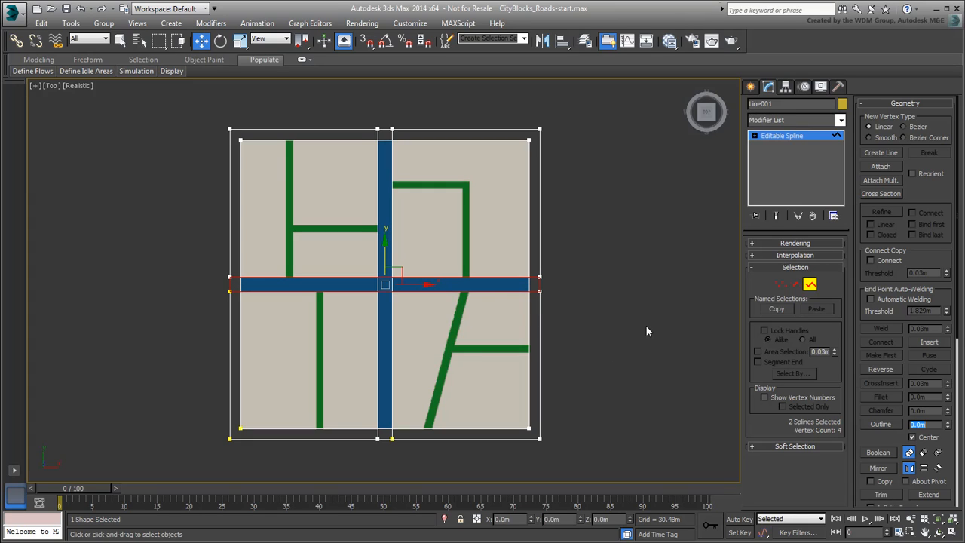
pyautogui.moveTo(626, 343)
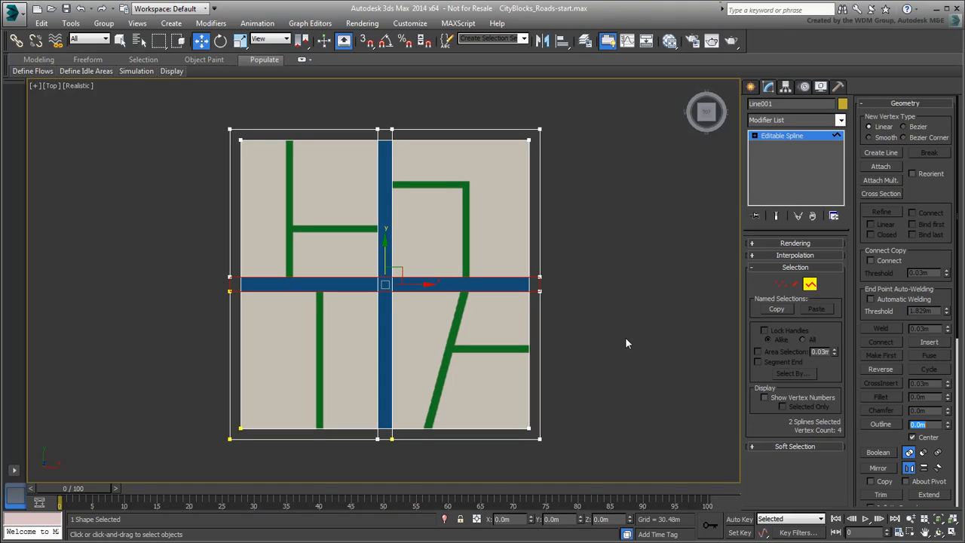
# Switch the viewport to wireframe display with F3.
pyautogui.press('f3')
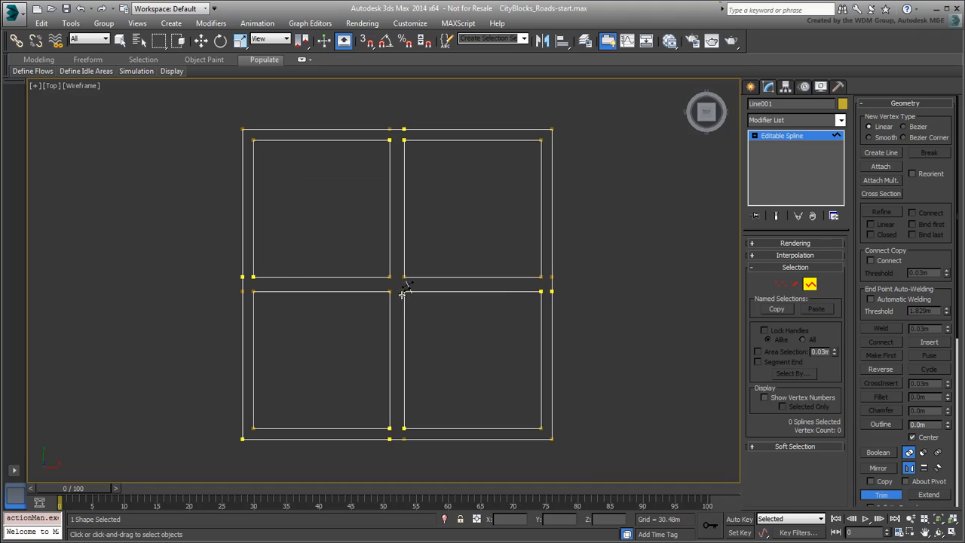
# Select all vertices of Line001, weld them, then clear the vertex selection.
pyautogui.click(780, 284)
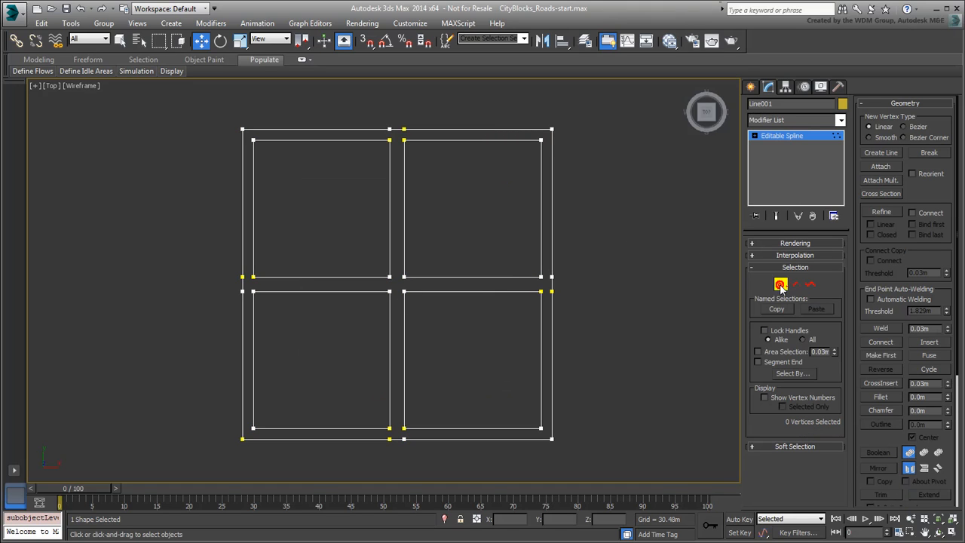
pyautogui.click(781, 284)
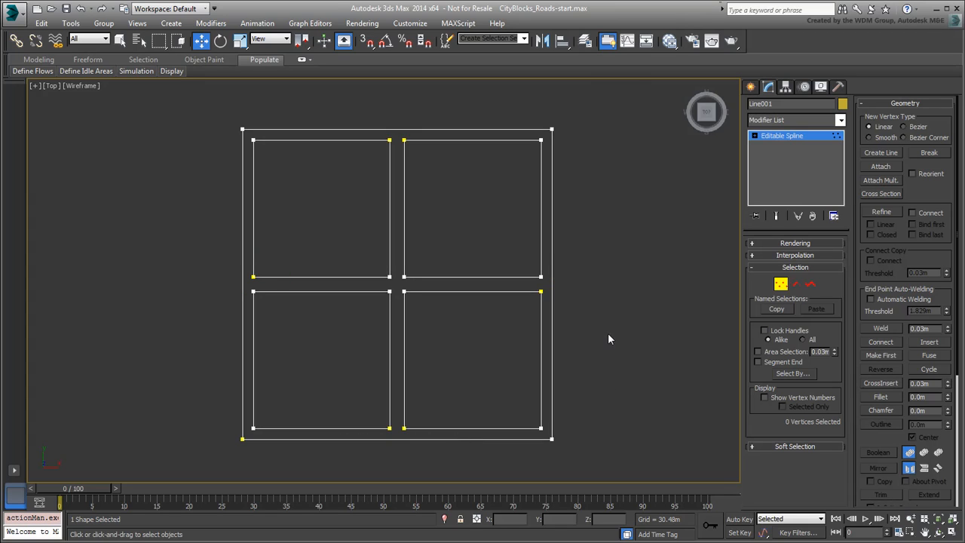
pyautogui.moveTo(605, 331)
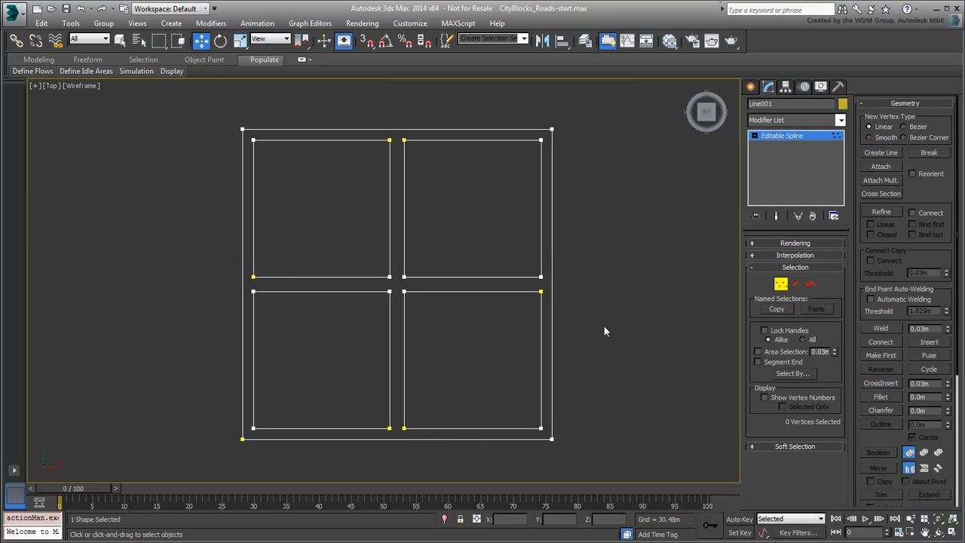
pyautogui.click(405, 277)
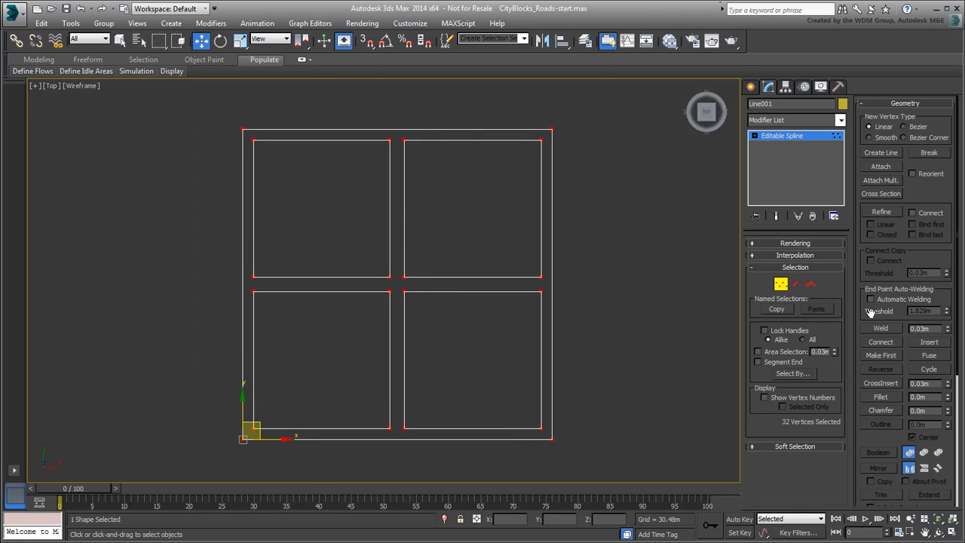
pyautogui.click(880, 328)
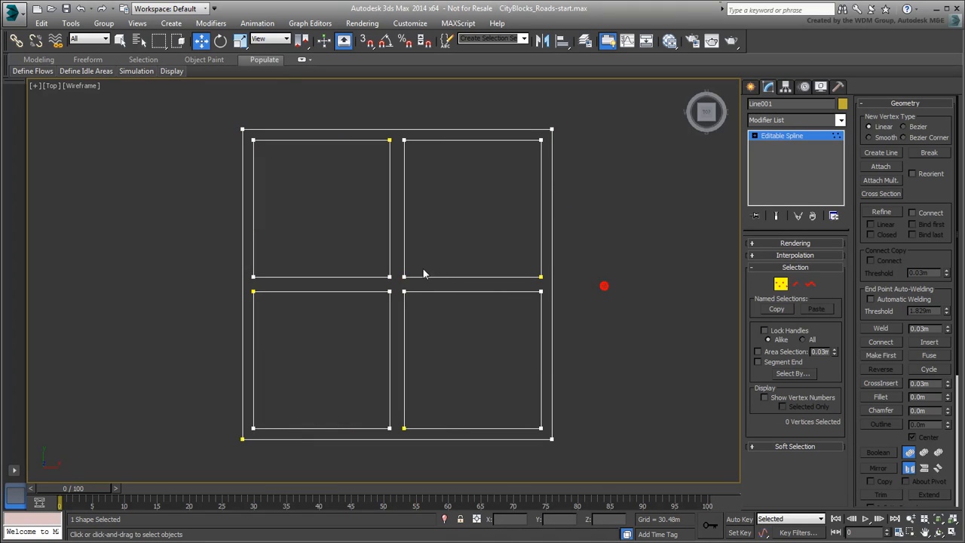
pyautogui.click(405, 277)
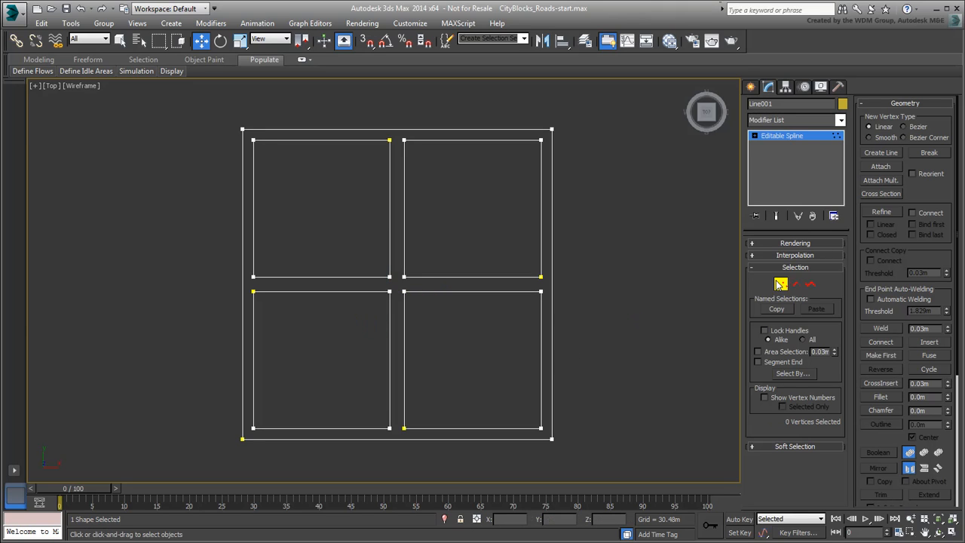
# Return to shaded view and add an Edit Poly modifier to Line001.
pyautogui.press('f3')
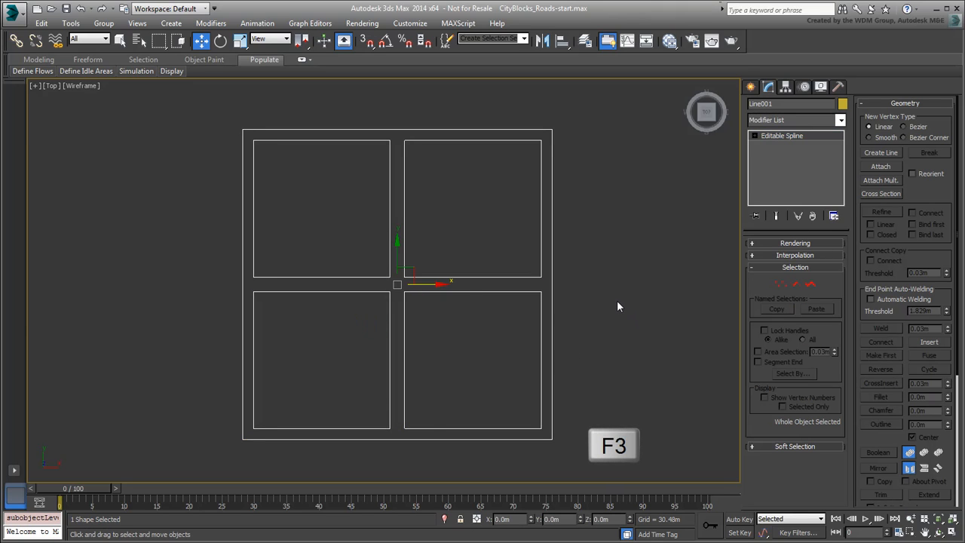
pyautogui.press('f3')
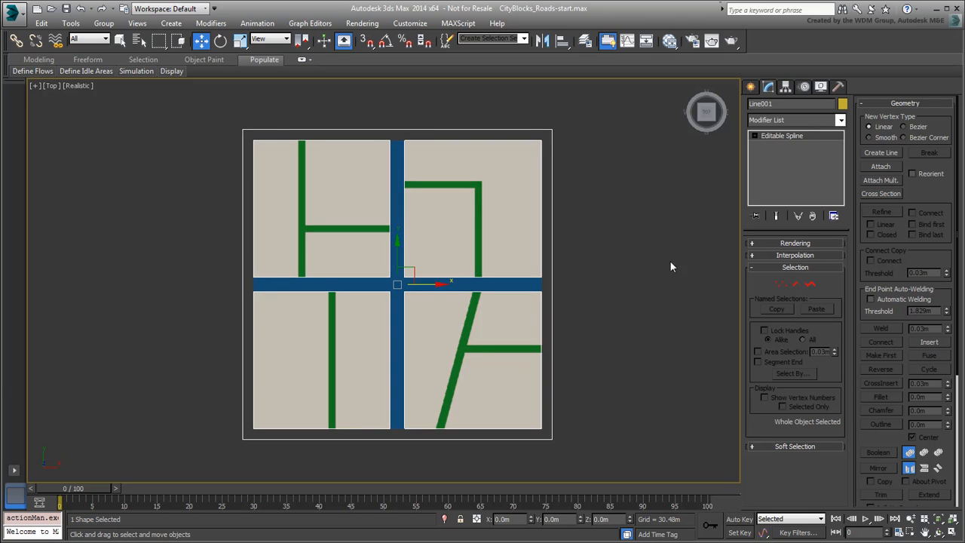
pyautogui.click(840, 119)
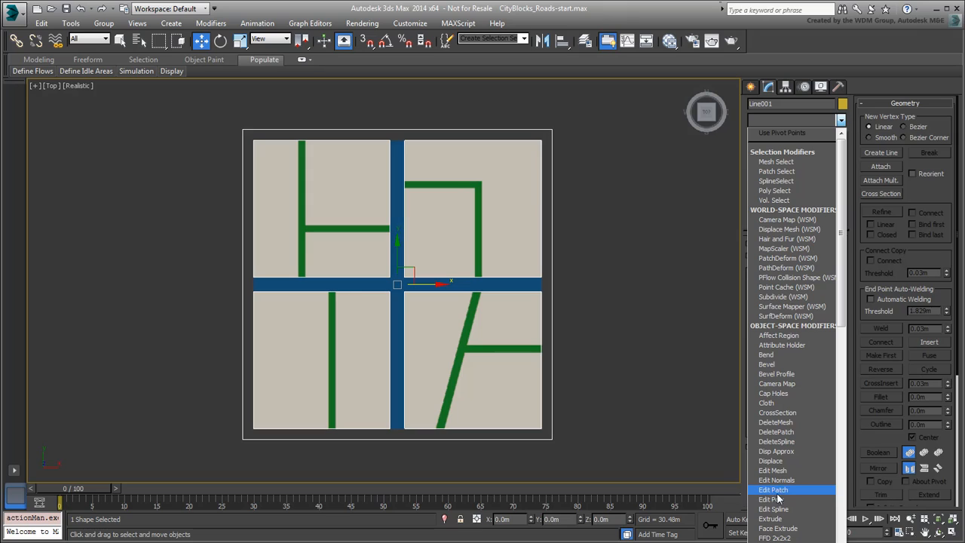
pyautogui.click(773, 498)
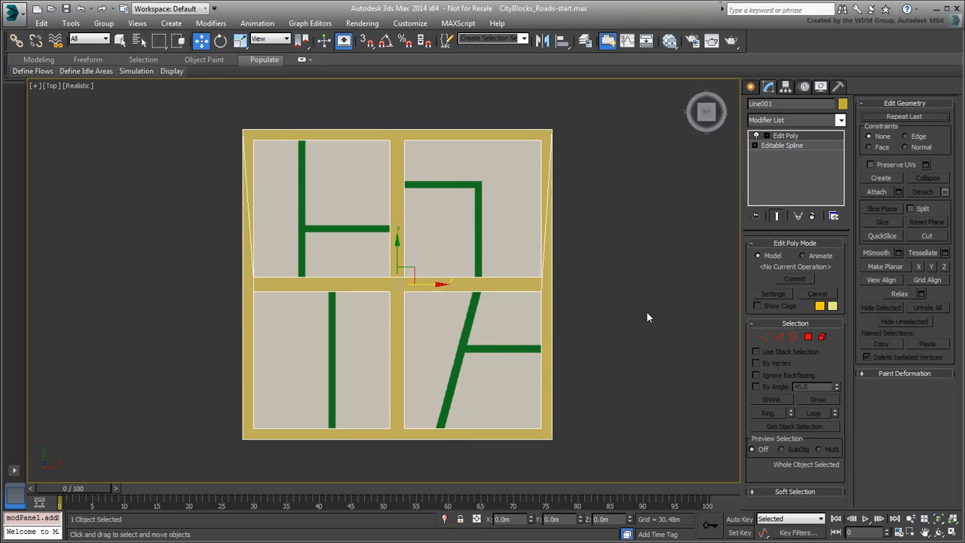